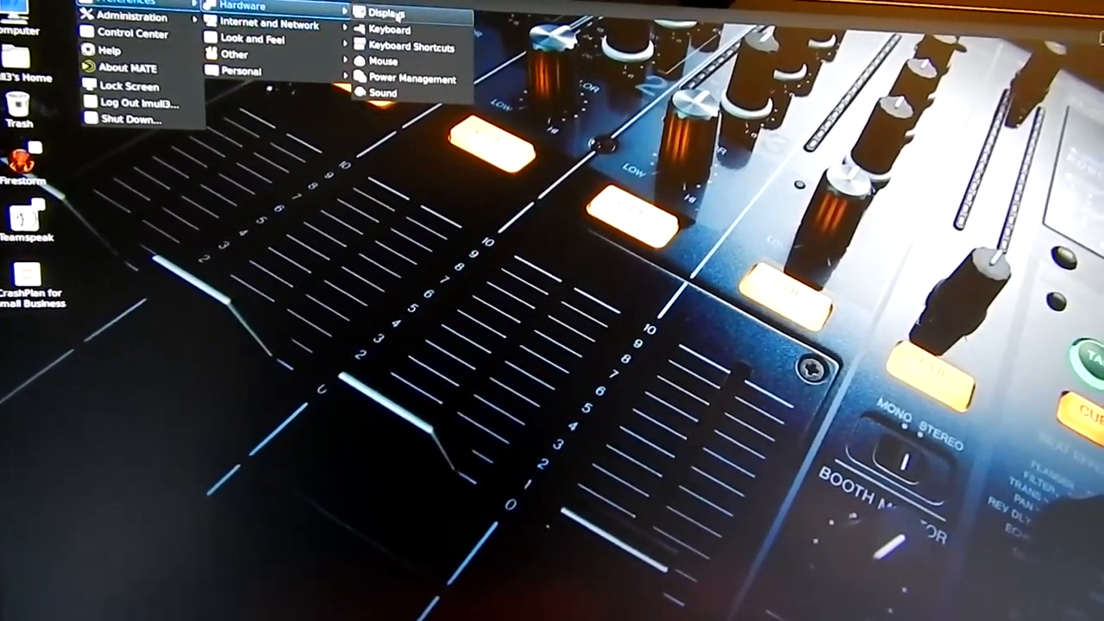
Step: Bring up Monitor Preferences showing the ViewSonic 27" at 2560x1440, 60 Hz, normal rotation
click(383, 14)
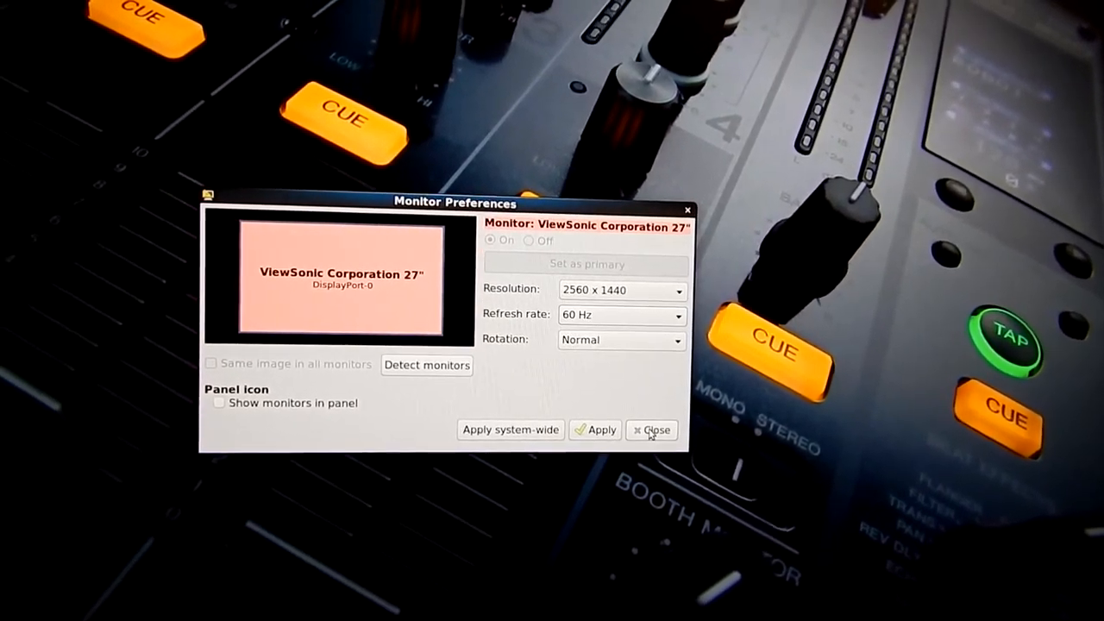
Step: Close Monitor Preferences so LibreOffice 5 can start up on the desktop
click(652, 429)
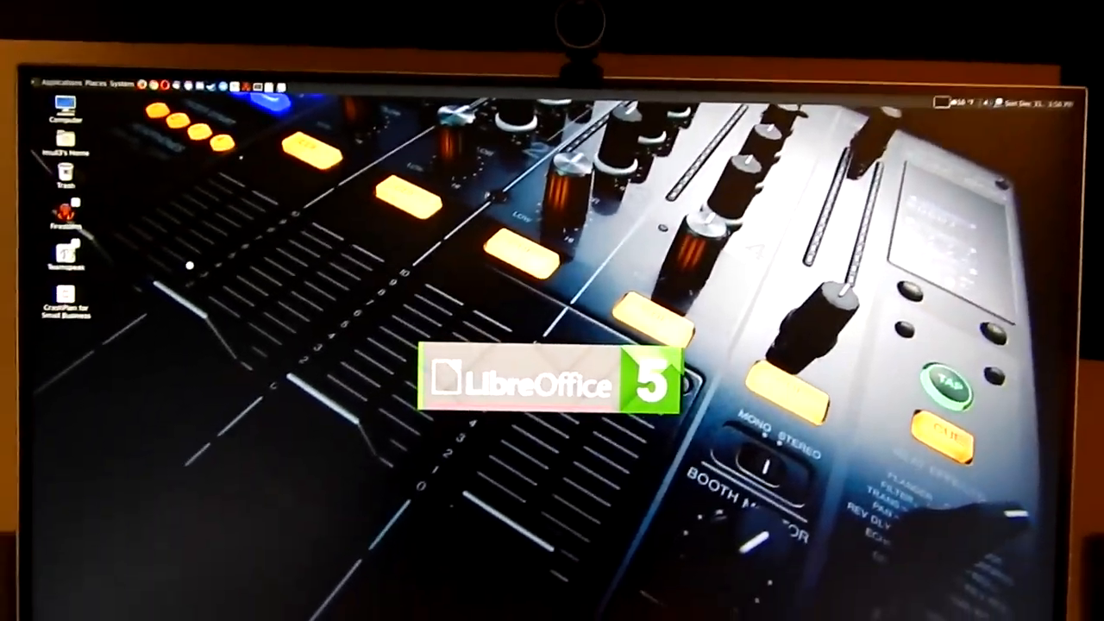